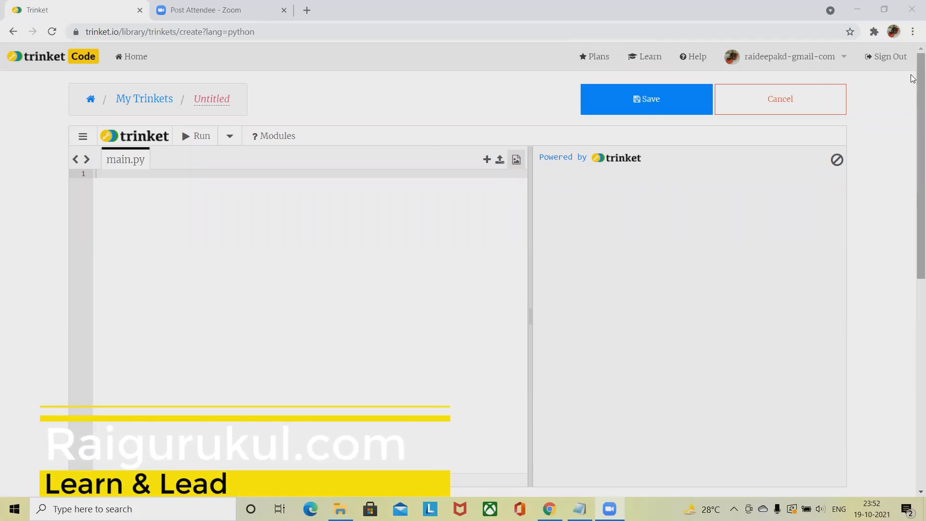
pyautogui.moveTo(832, 275)
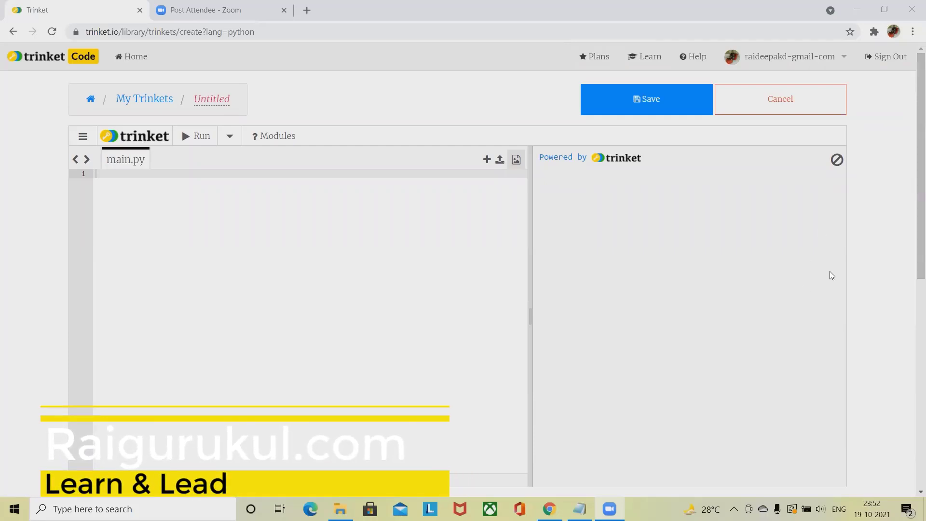
pyautogui.moveTo(834, 271)
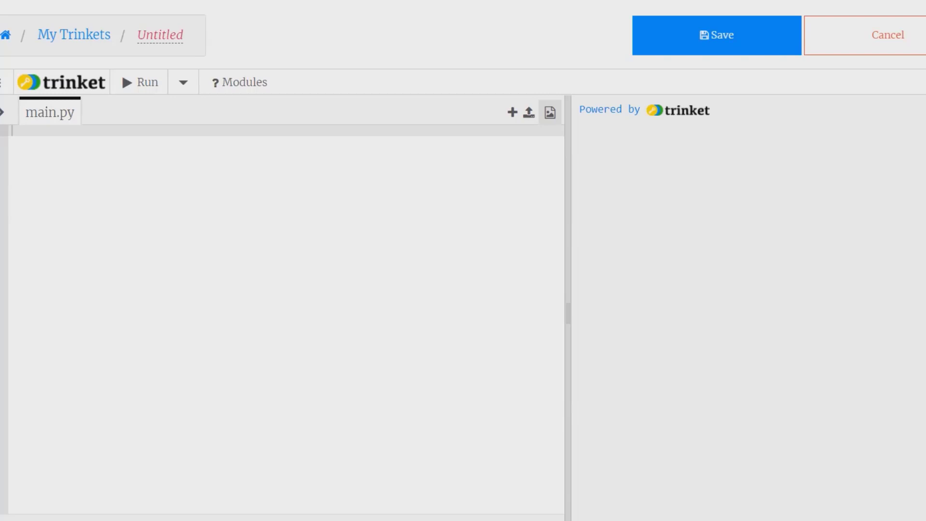
pyautogui.moveTo(383, 201)
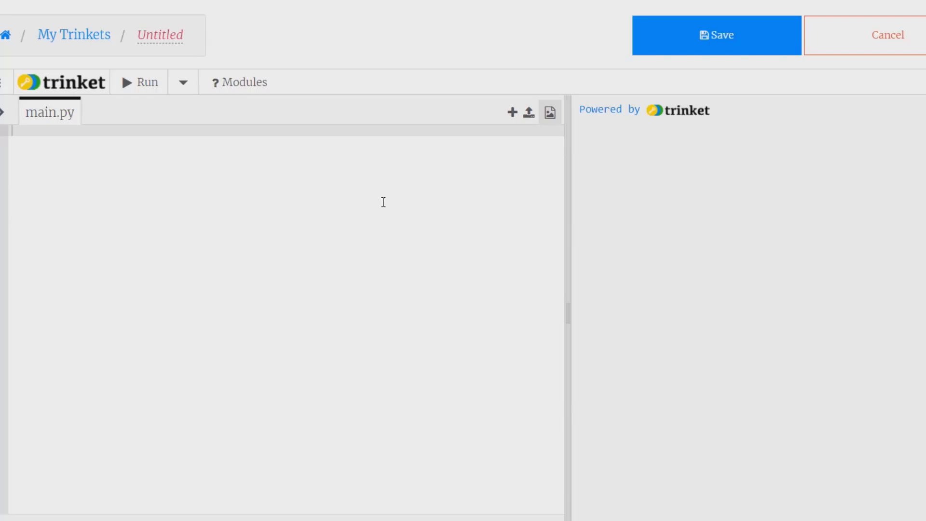
pyautogui.moveTo(495, 340)
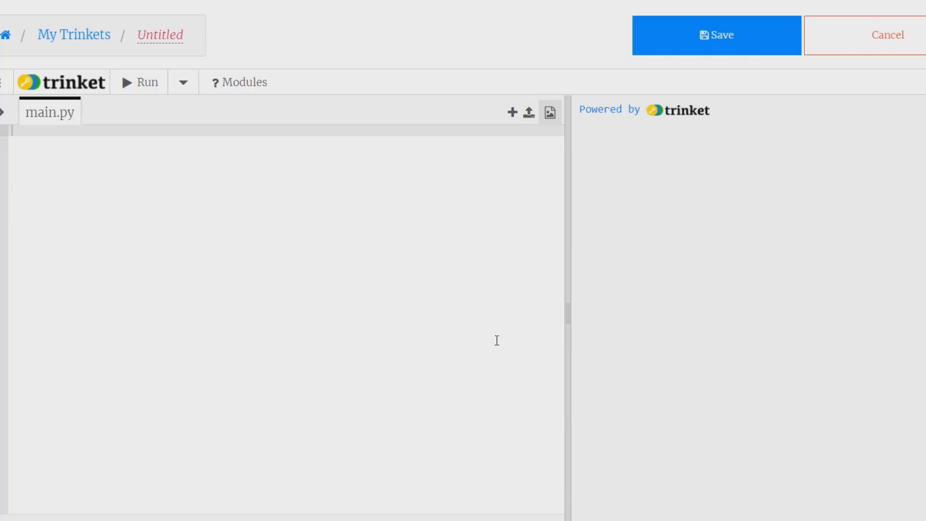
pyautogui.moveTo(67, 227)
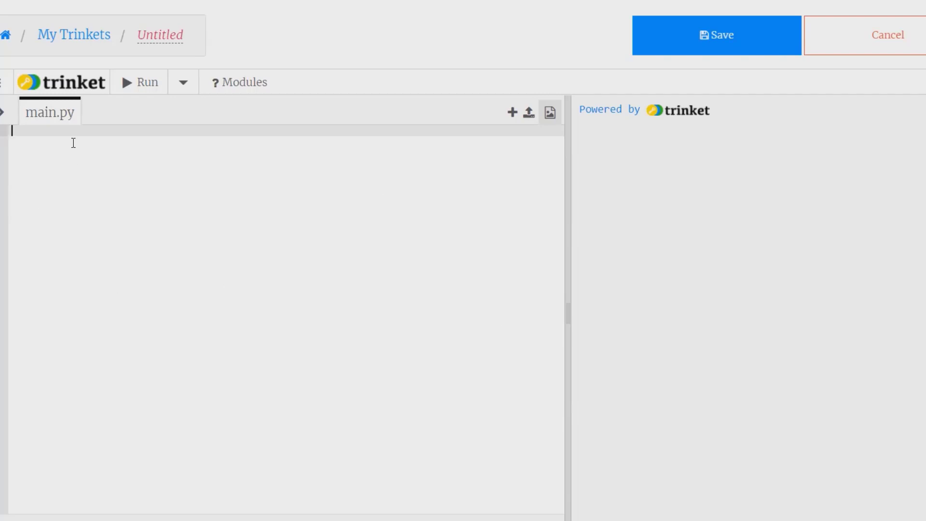
# Start an endless `while True:` loop in main.py.
pyautogui.write('while')
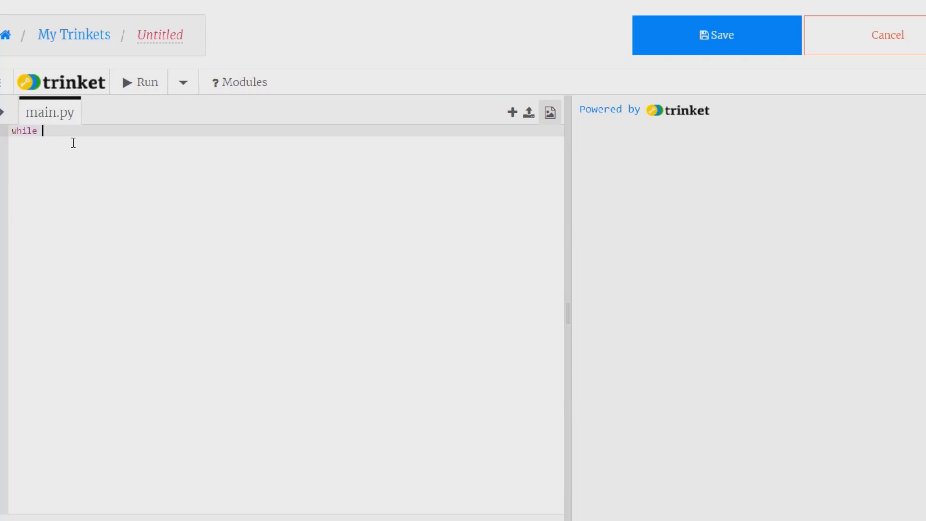
pyautogui.write('Tru')
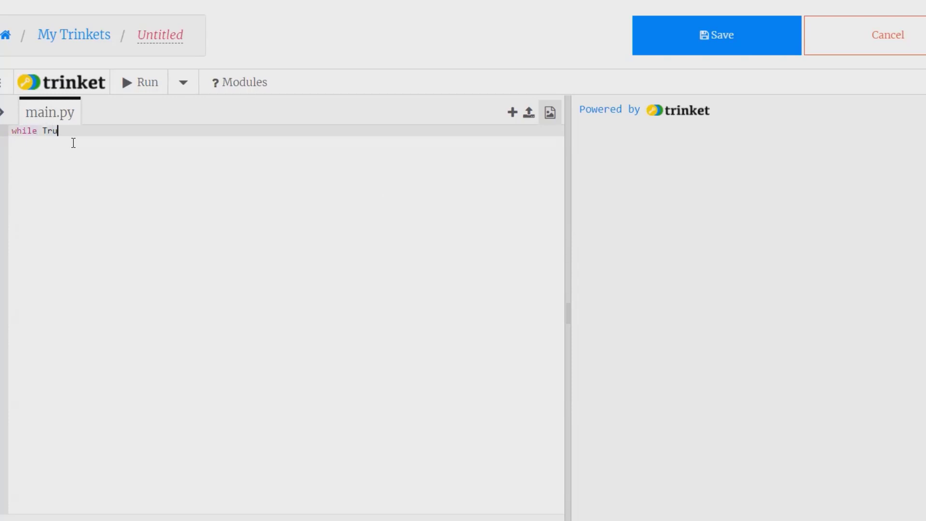
pyautogui.write('e:')
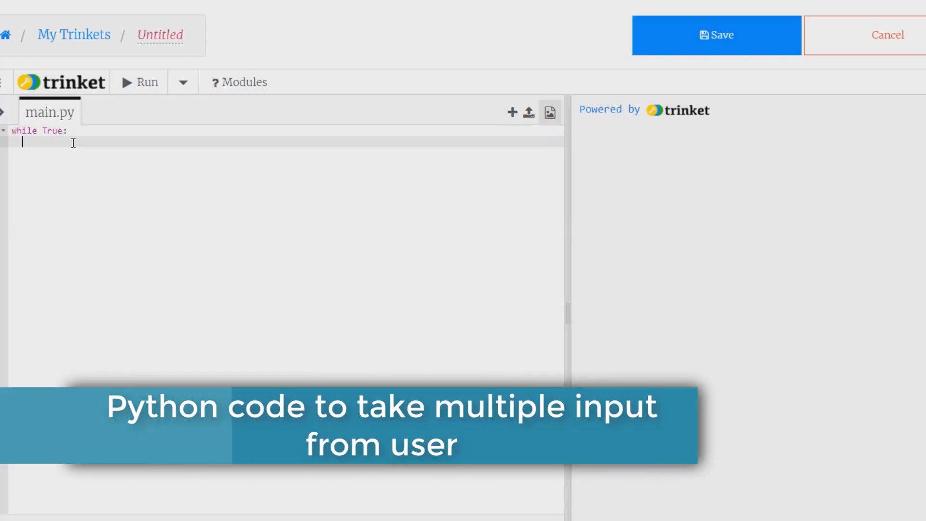
# Inside the loop, read user input into out with the prompt "Enter the Input:".
pyautogui.write('out = inp')
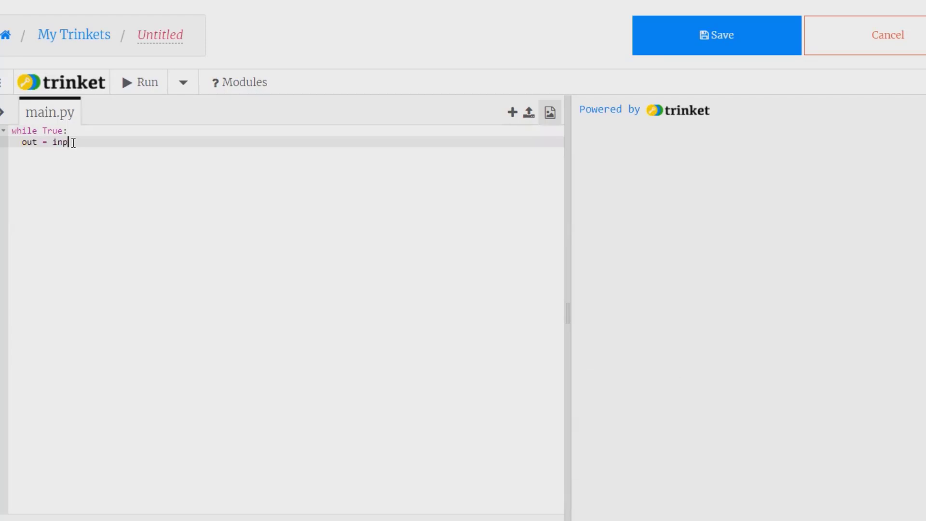
pyautogui.write('ut')
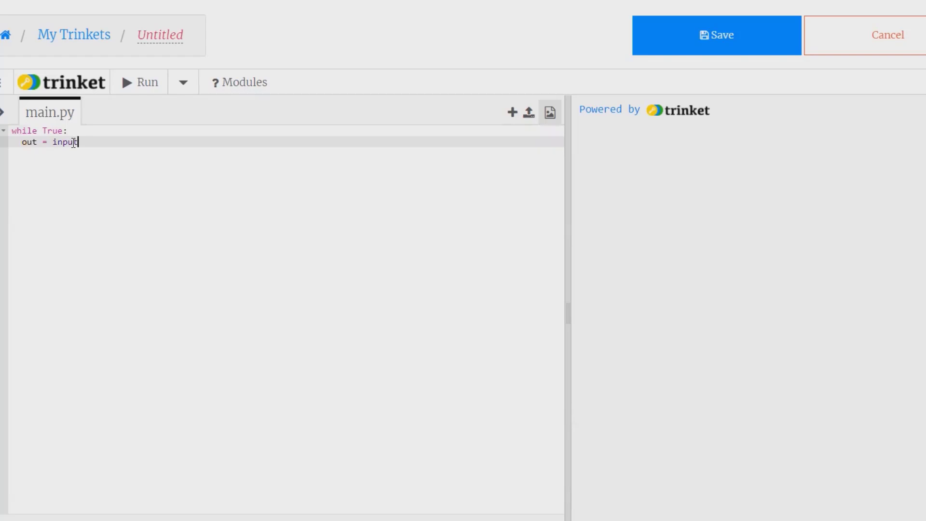
pyautogui.write('()')
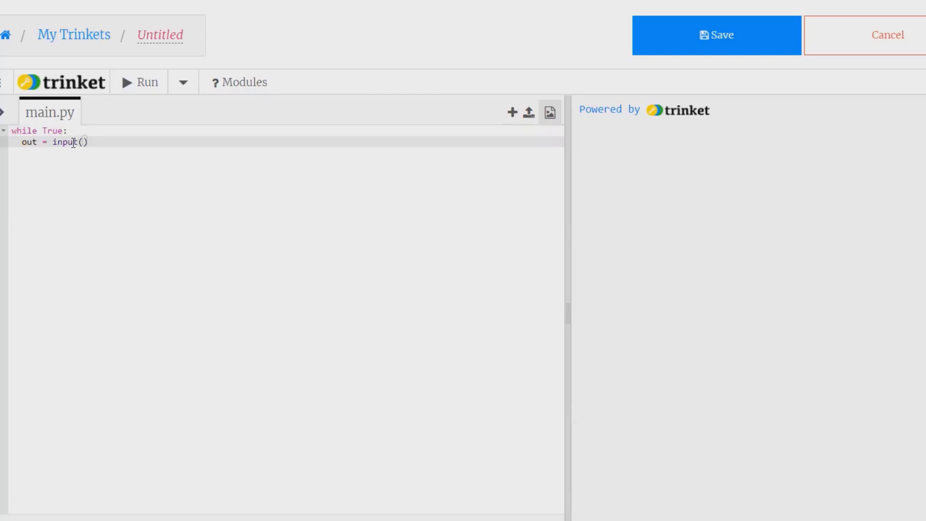
pyautogui.write('""')
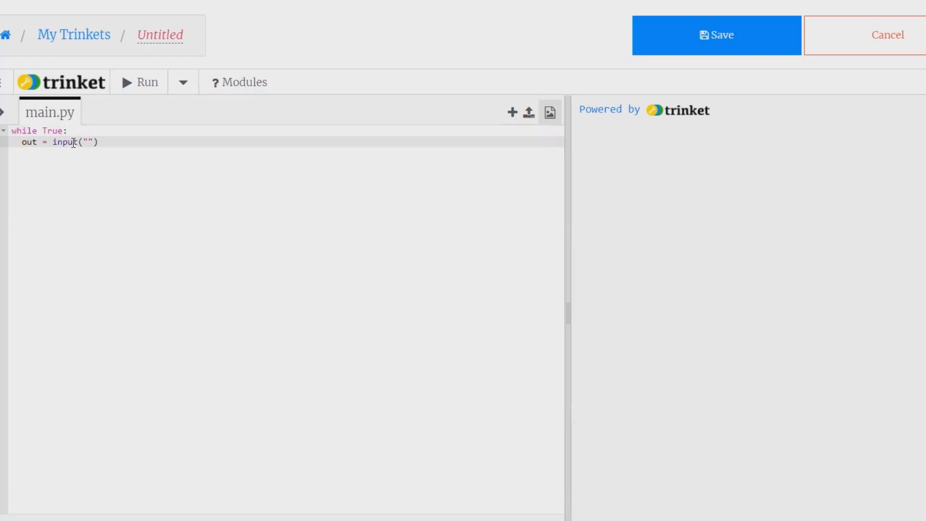
pyautogui.write('Enter the')
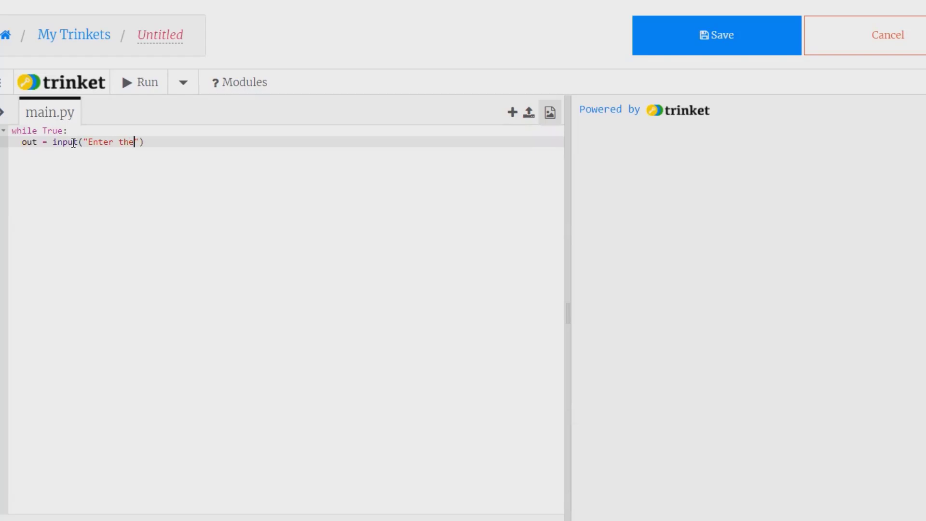
pyautogui.write('Inpu')
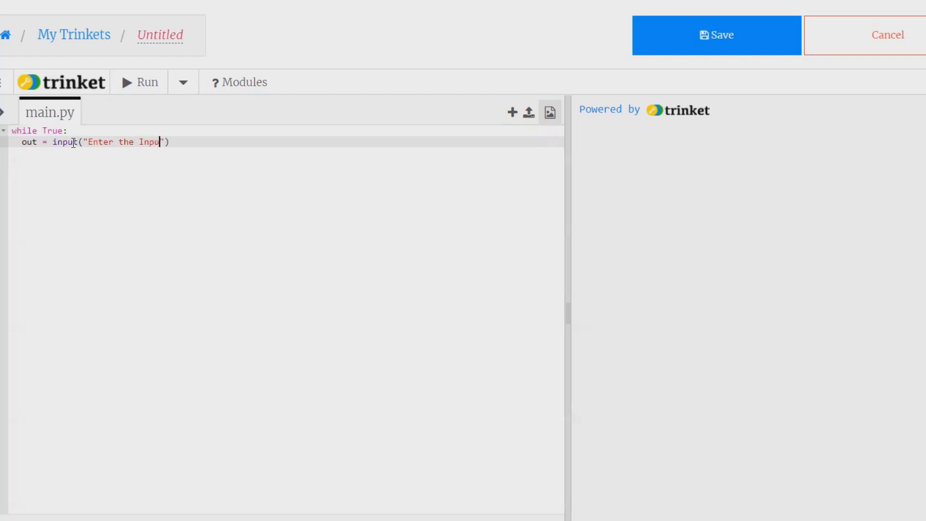
pyautogui.write('t')
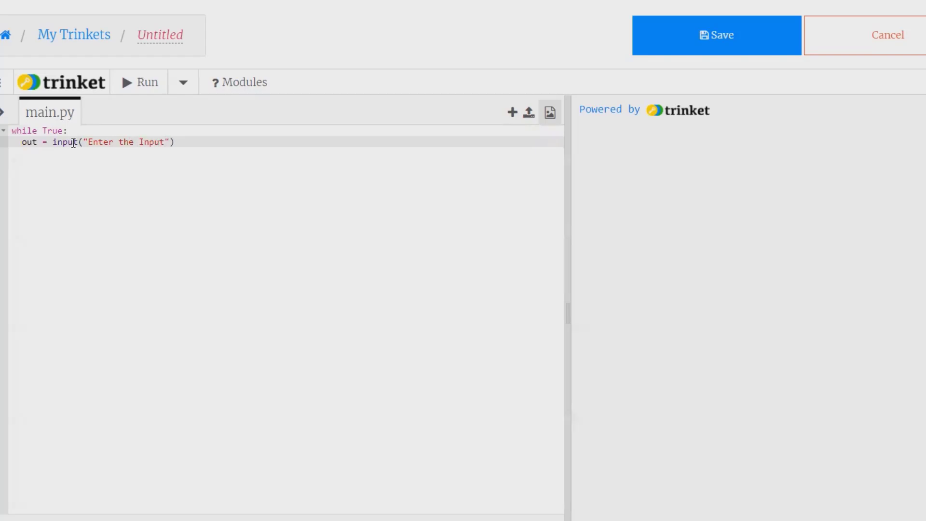
pyautogui.write(':')
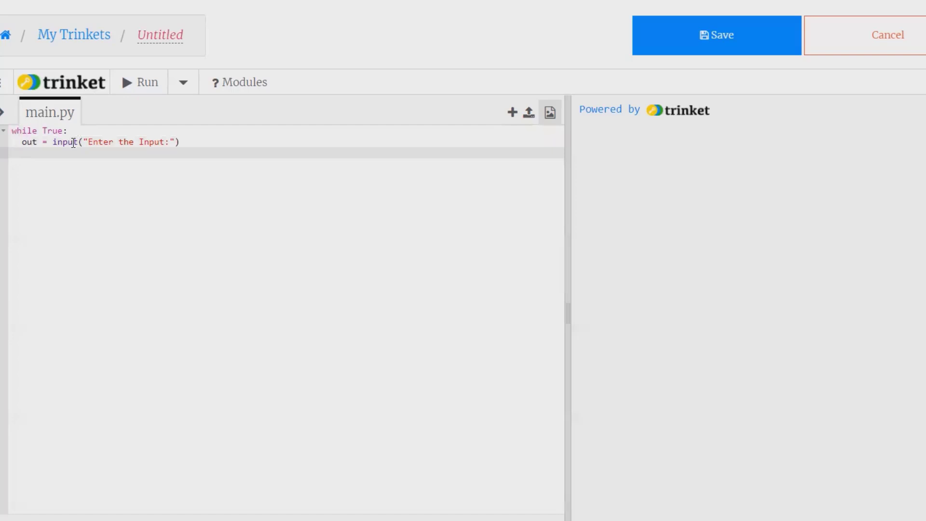
# Add the condition `if out == 'stop': break` to exit the loop on the sentinel word.
pyautogui.write('if')
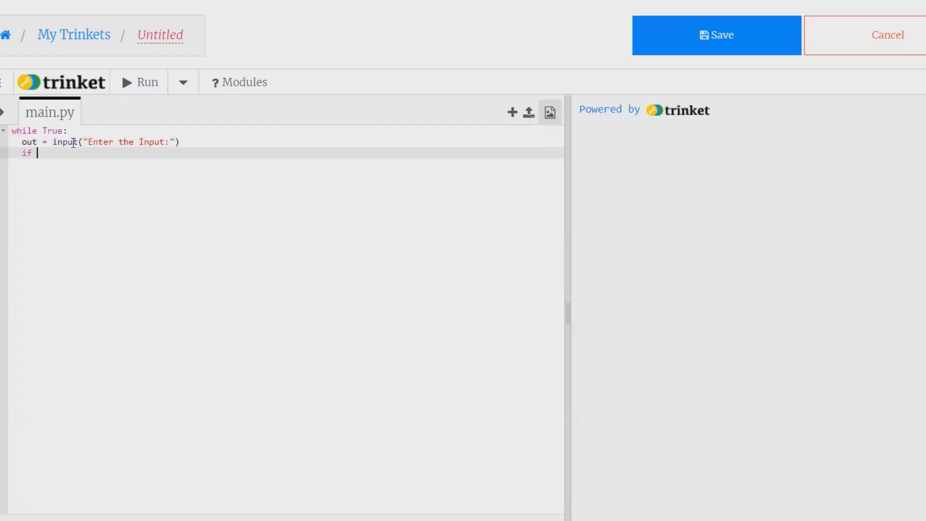
pyautogui.write('out ==')
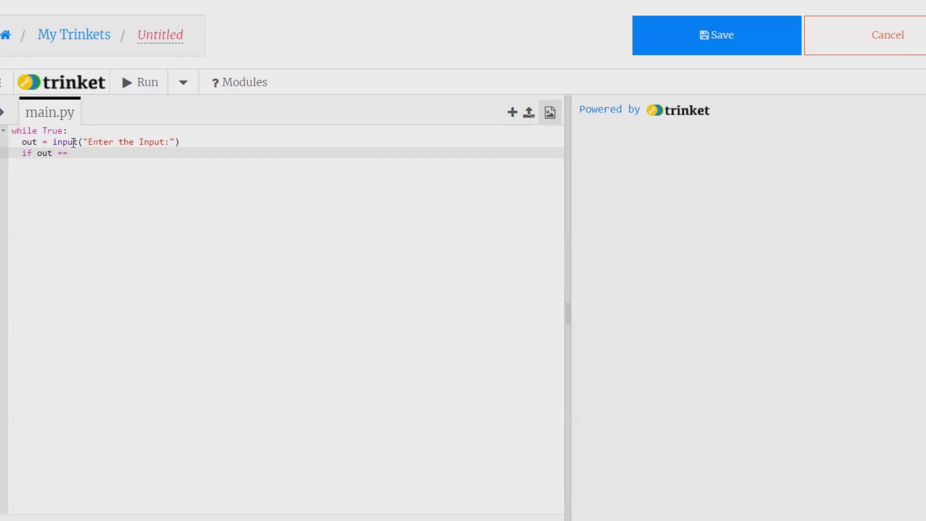
pyautogui.write('"')
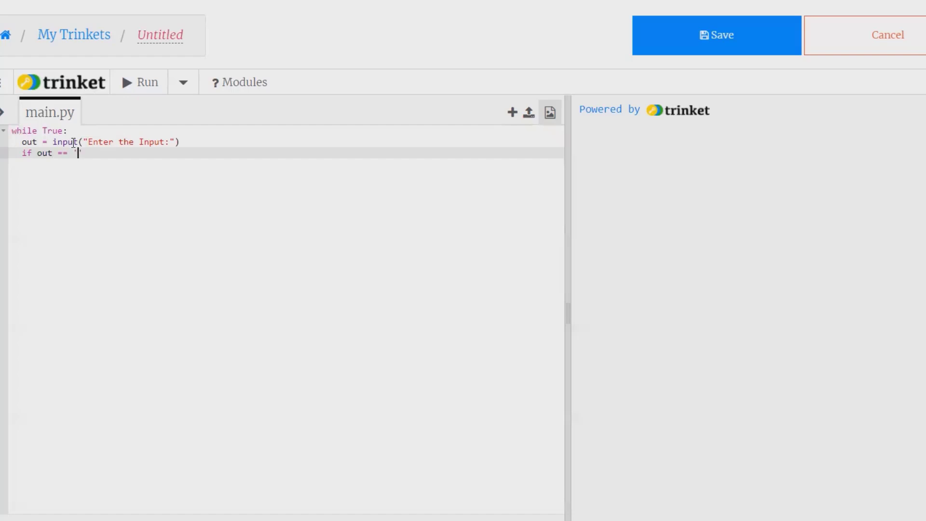
pyautogui.write('st')
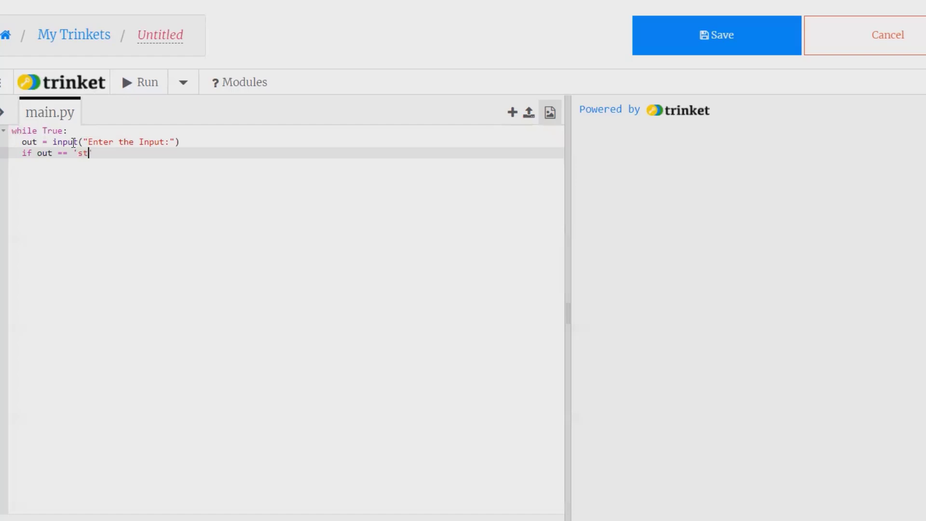
pyautogui.write('op')
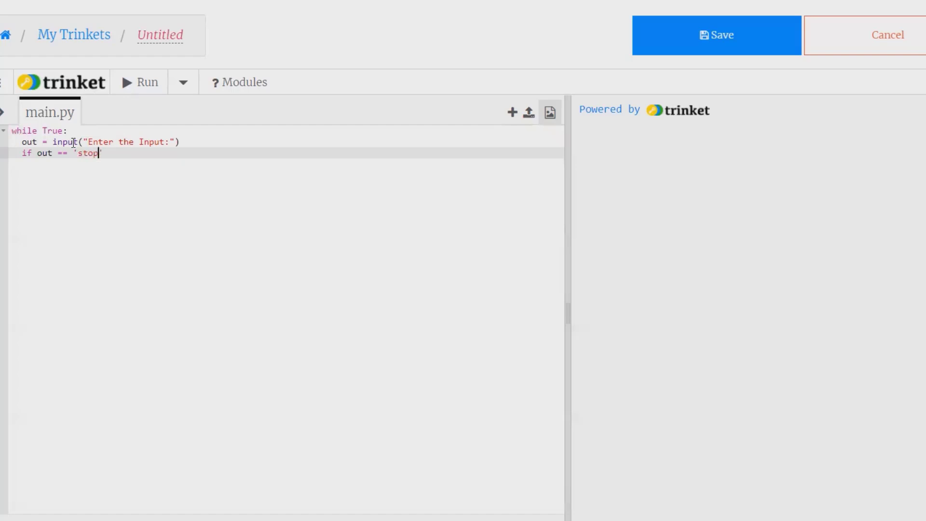
pyautogui.write("'")
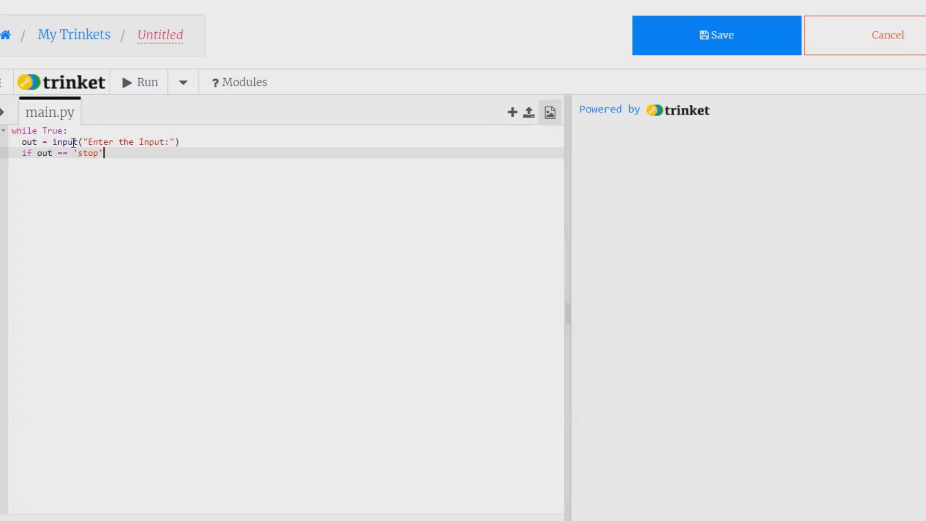
pyautogui.write(':')
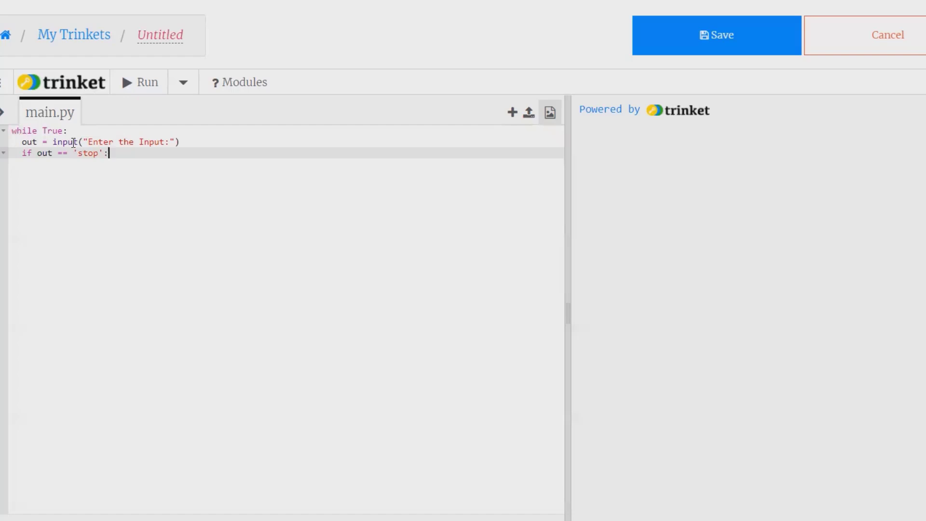
pyautogui.write('brea')
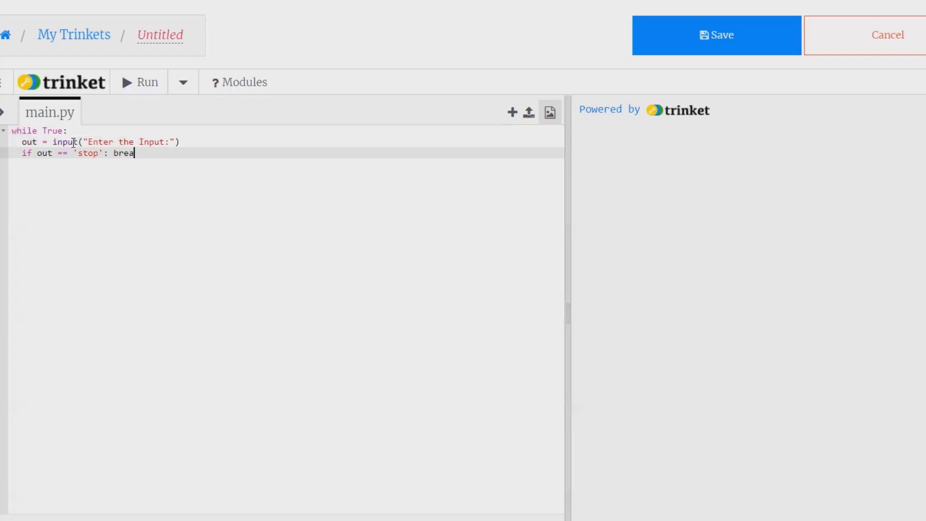
pyautogui.write('k')
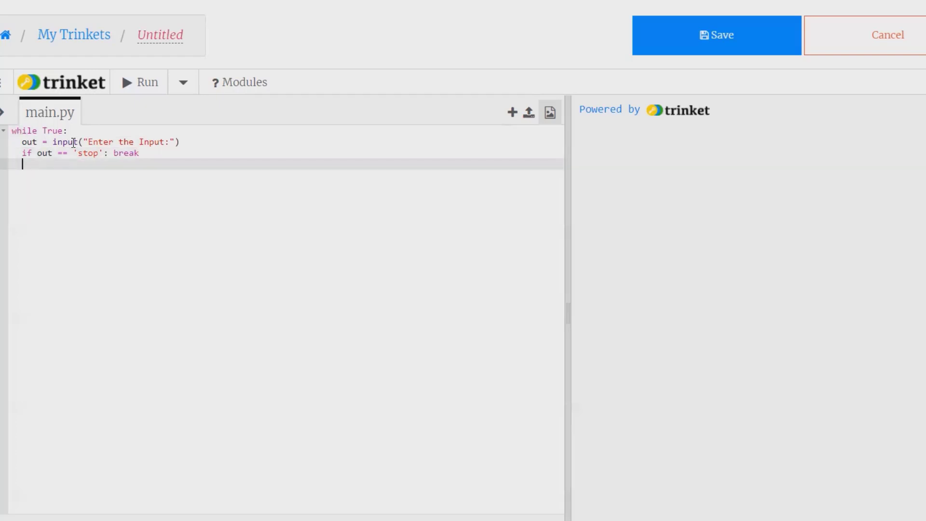
# Add `print(out)` so each entered value is echoed back.
pyautogui.write('print')
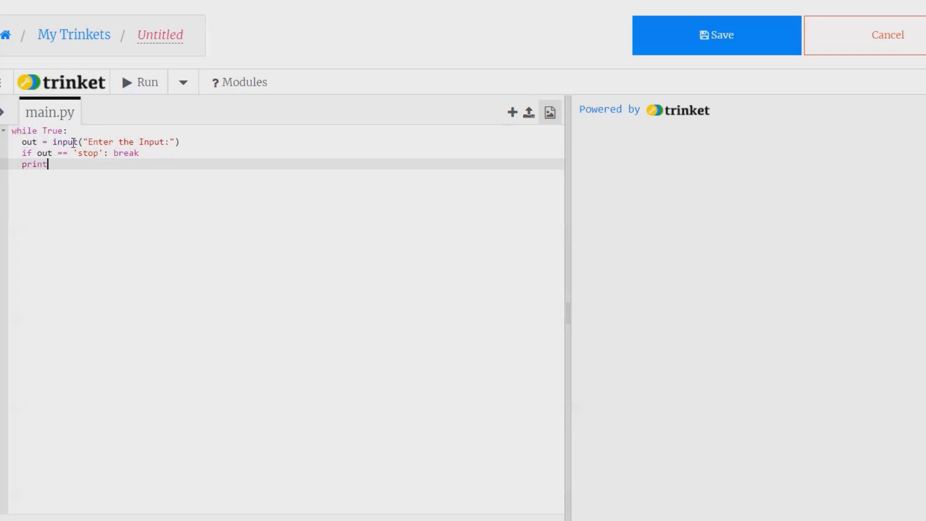
pyautogui.write('()')
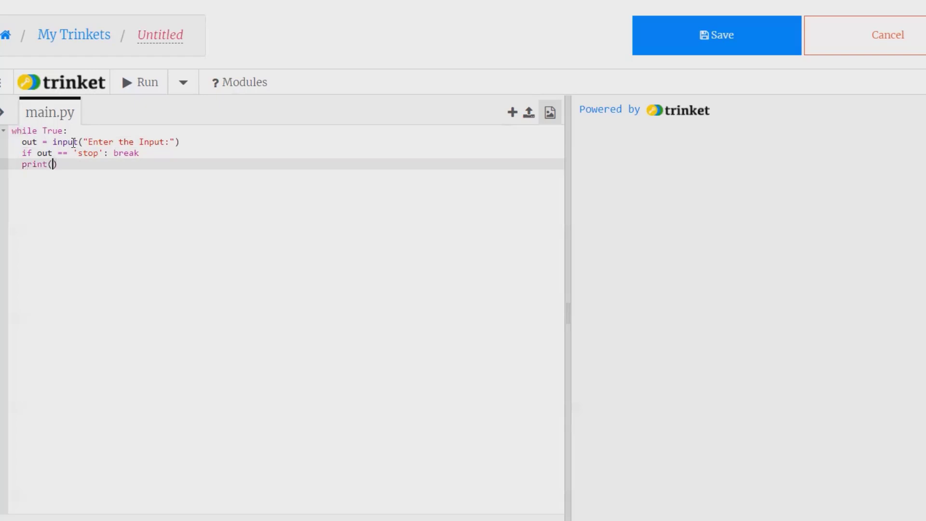
pyautogui.write('out')
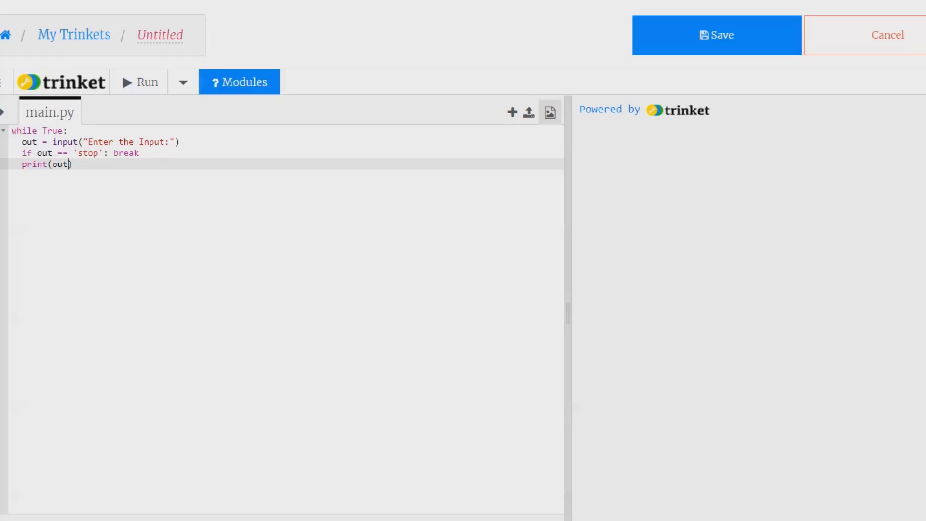
# Run the program and enter data, which is echoed back in the console.
pyautogui.click(139, 81)
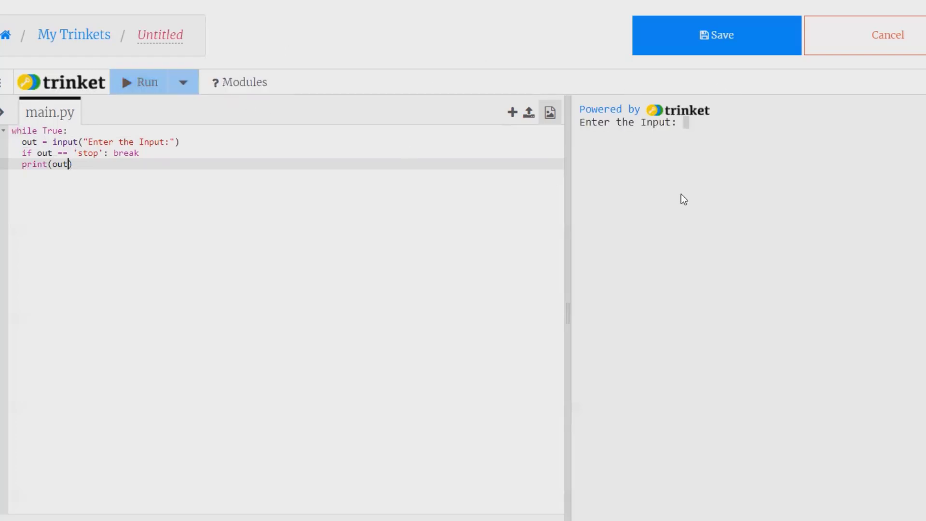
pyautogui.click(140, 81)
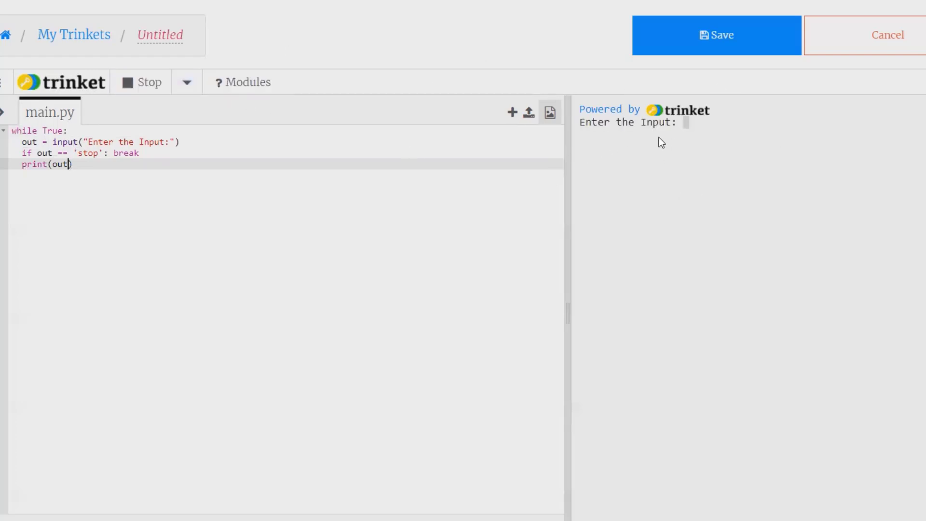
pyautogui.write('da')
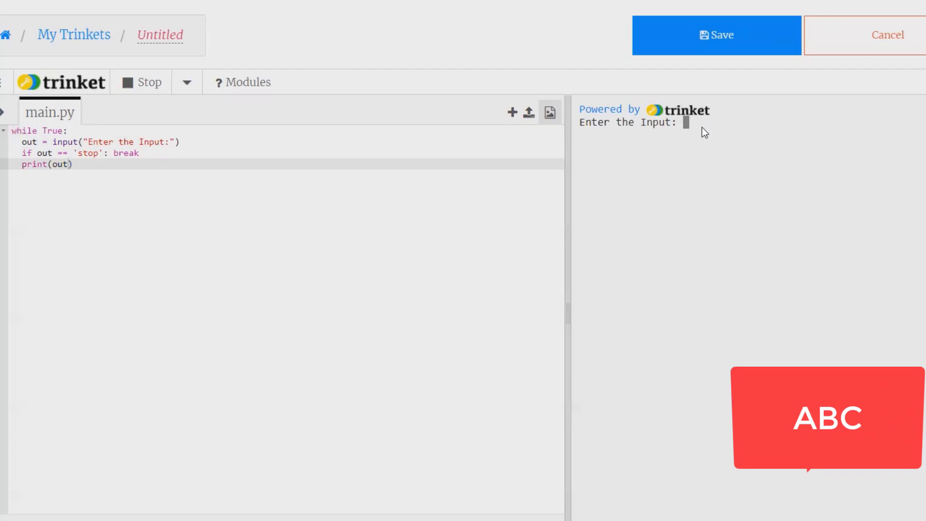
pyautogui.write('data')
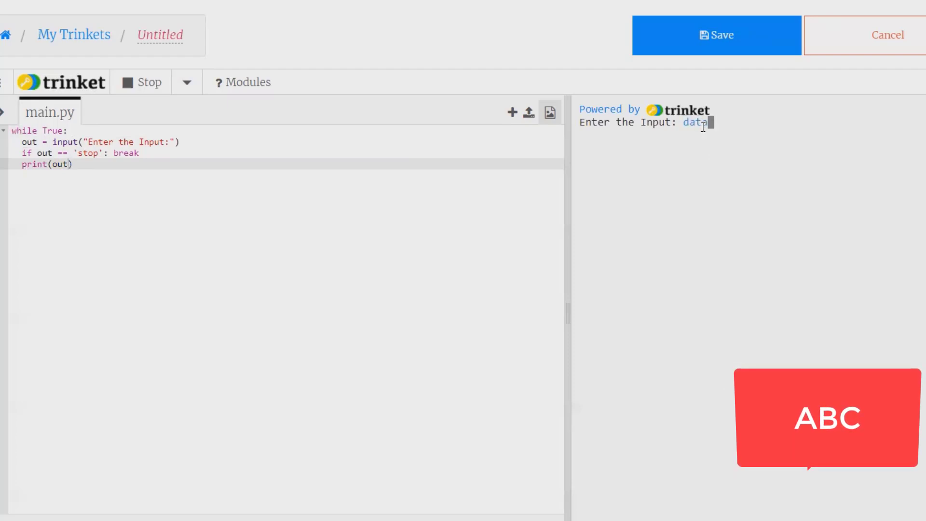
pyautogui.press('Return')
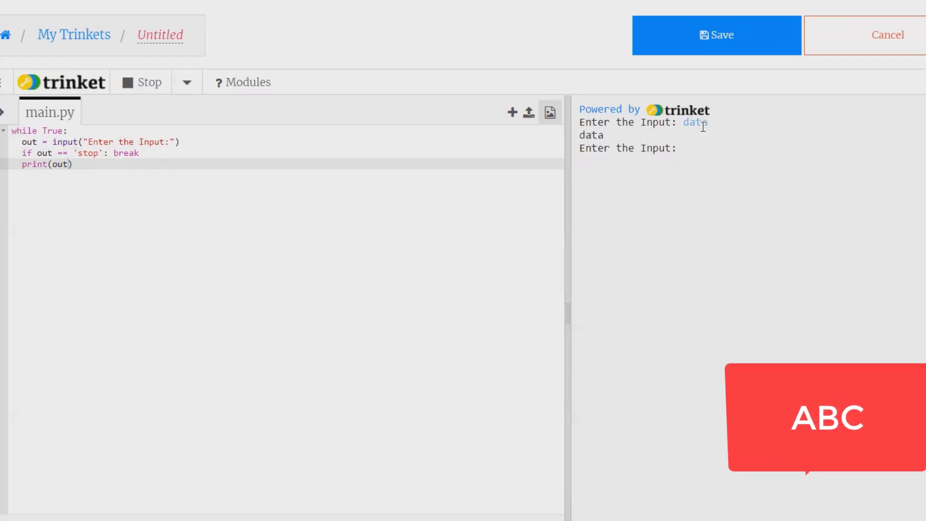
# Enter value, deepak, deepak and rai, each echoed, then stop to end the program.
pyautogui.write('value')
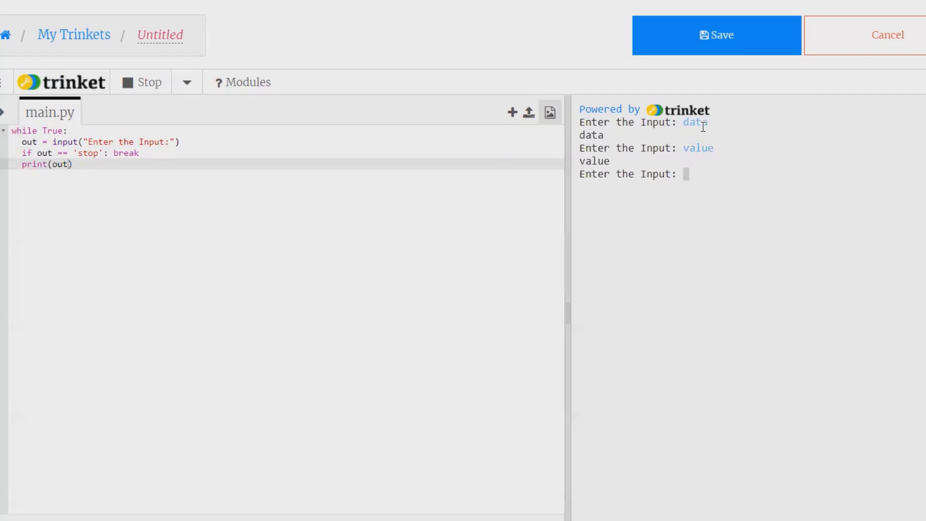
pyautogui.write('deepak')
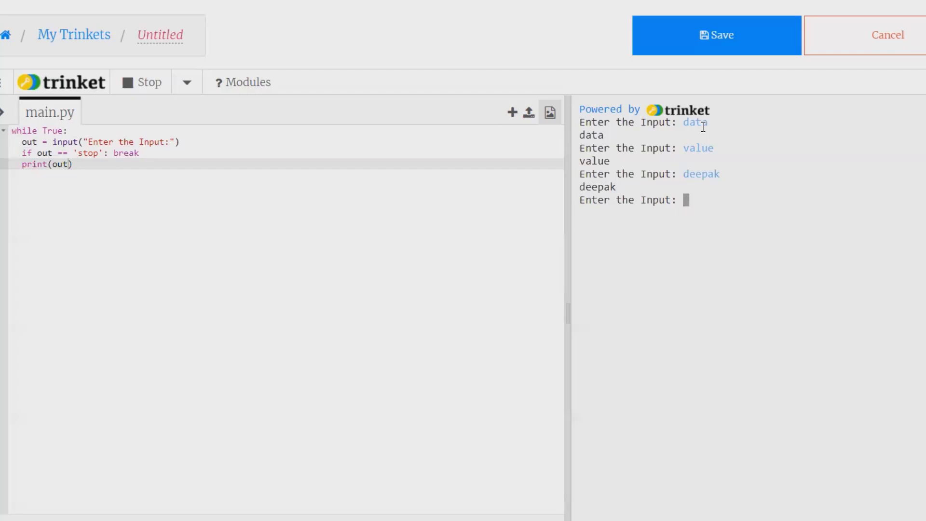
pyautogui.write('deepak')
pyautogui.write('rai')
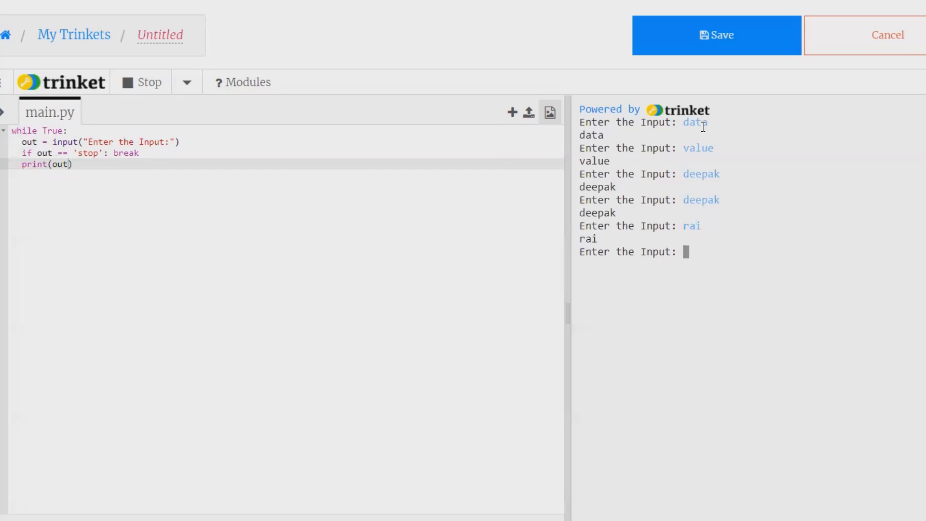
pyautogui.moveTo(660, 10)
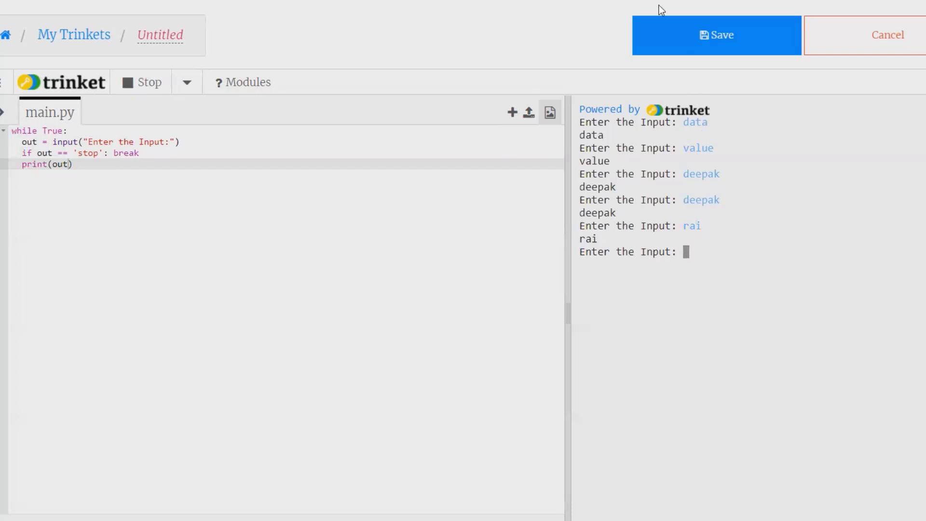
pyautogui.write('stop')
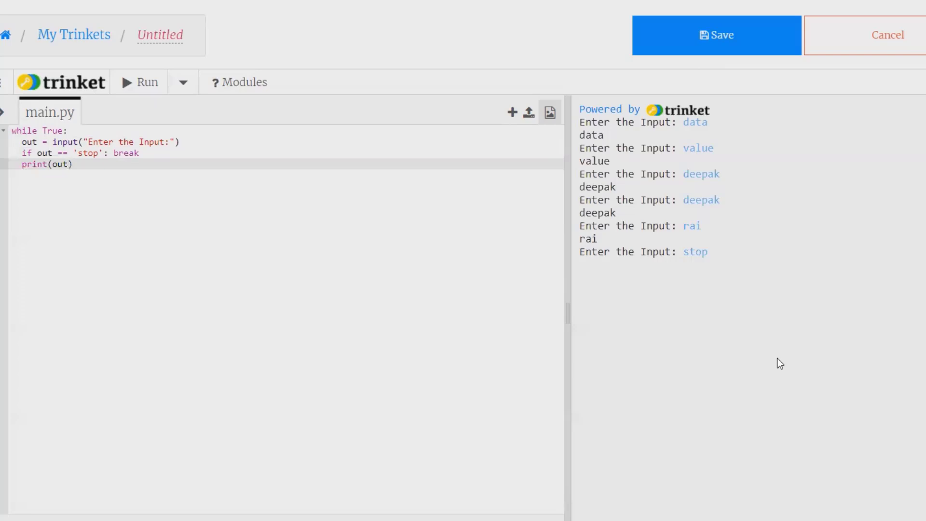
pyautogui.moveTo(168, 143)
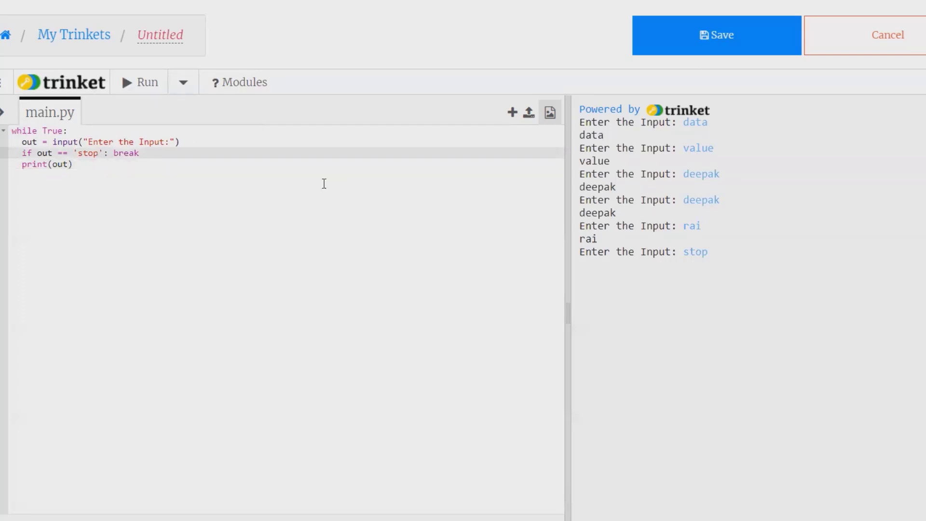
# Change the break condition's sentinel word from 'stop' to 'pause'.
pyautogui.write('paus')
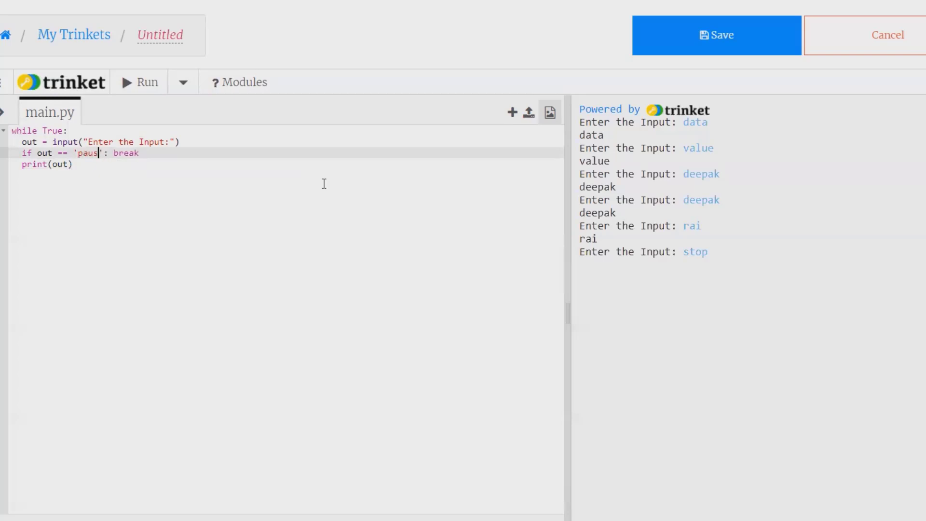
pyautogui.write('e')
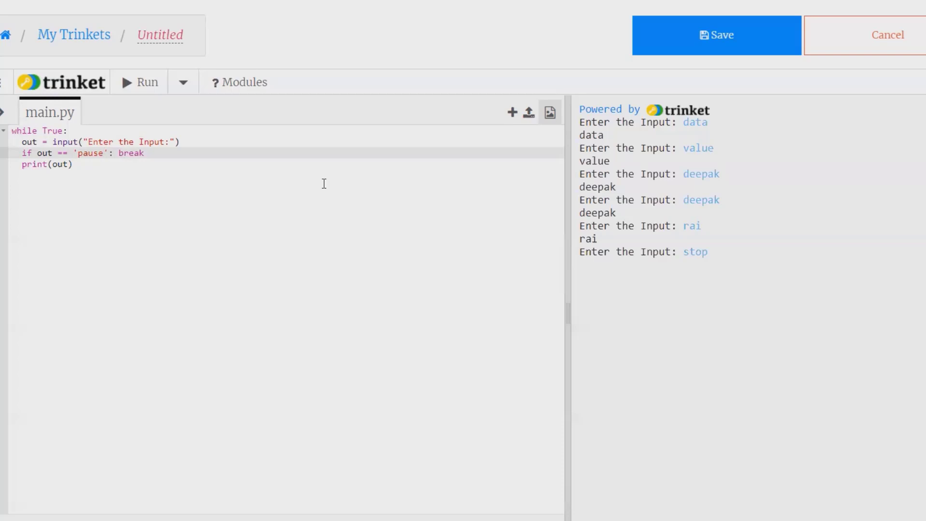
pyautogui.moveTo(122, 3)
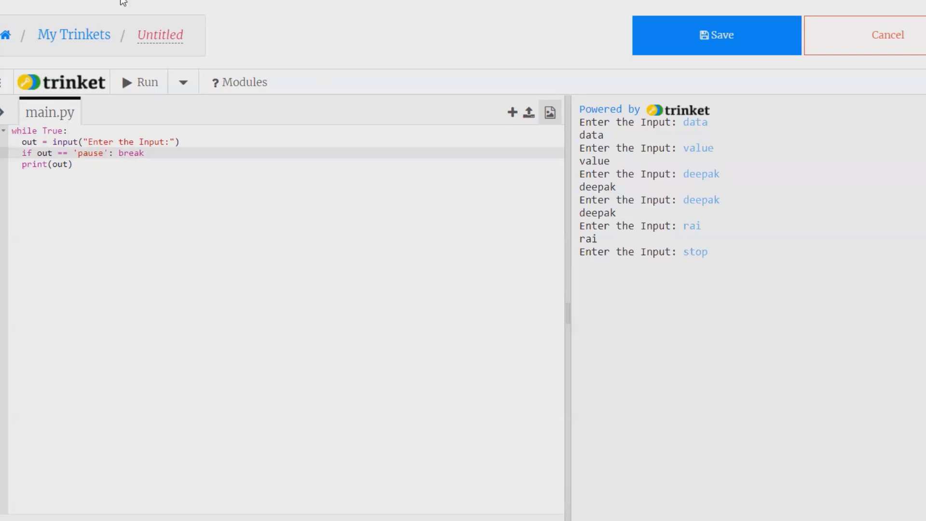
# Rerun the program and enter data, which is printed back.
pyautogui.click(139, 81)
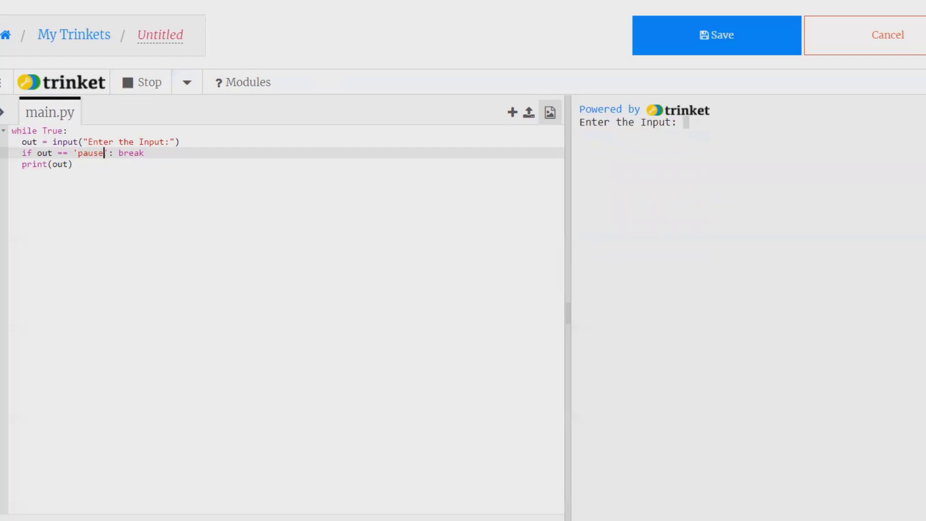
pyautogui.write('dee')
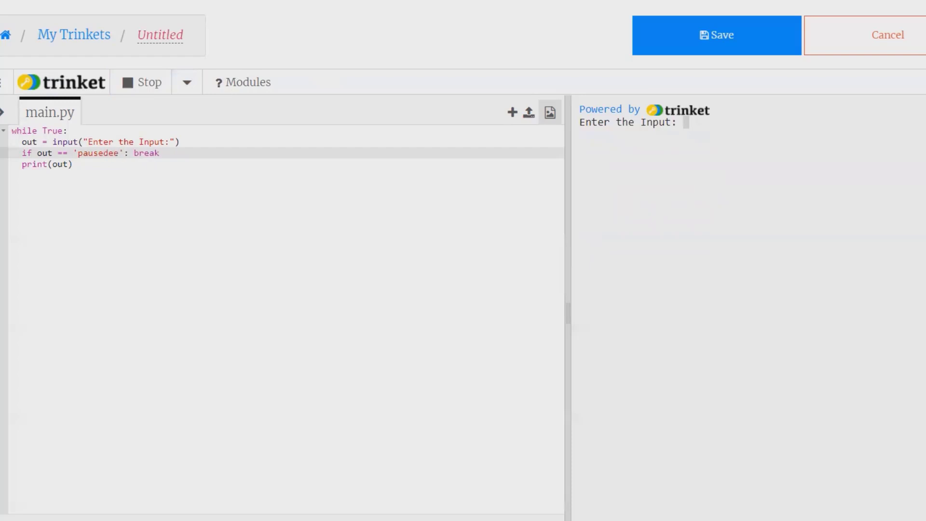
pyautogui.press('Backspace')
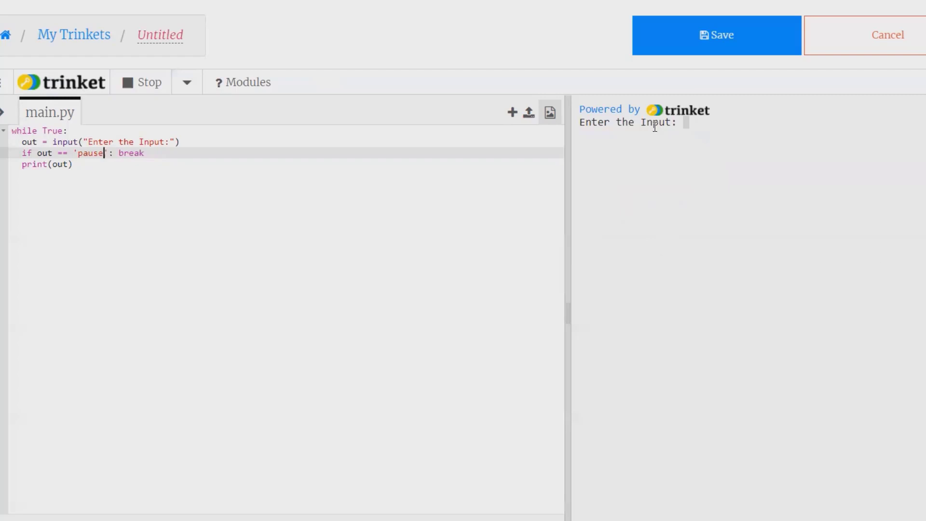
pyautogui.write('da')
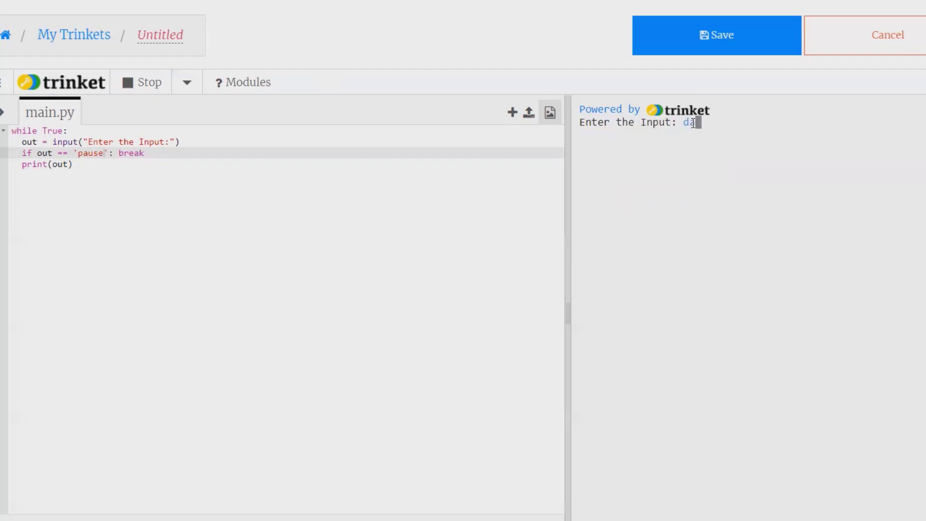
pyautogui.press('Return')
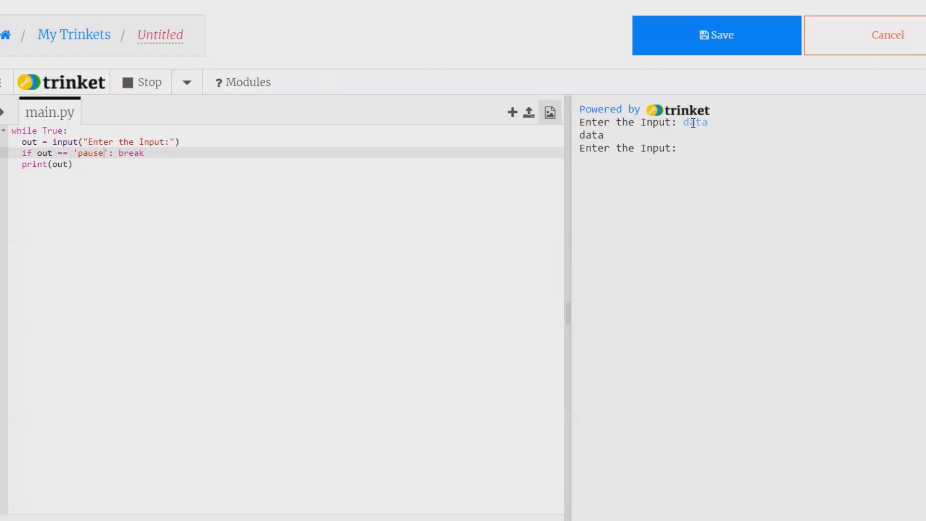
# Enter deepak, echoed back, and begin entering pause at the prompt.
pyautogui.write('deepak')
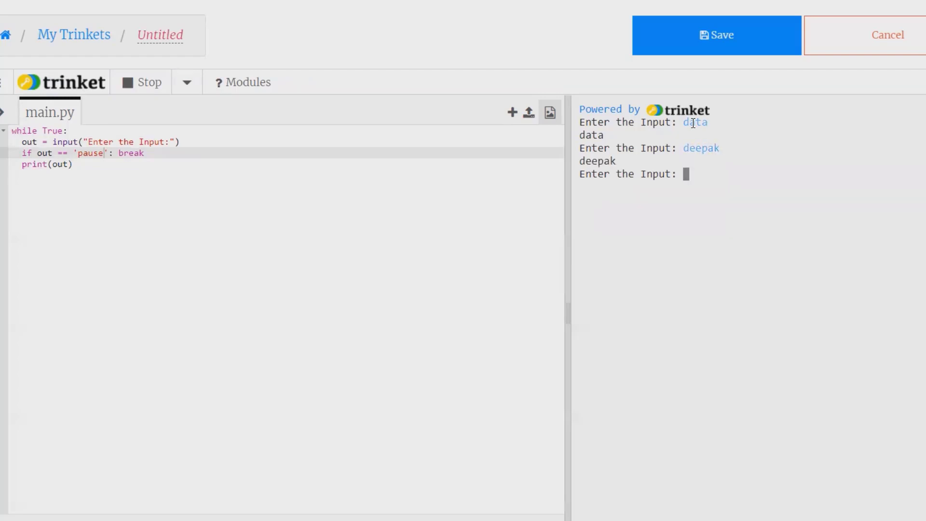
pyautogui.write('pa')
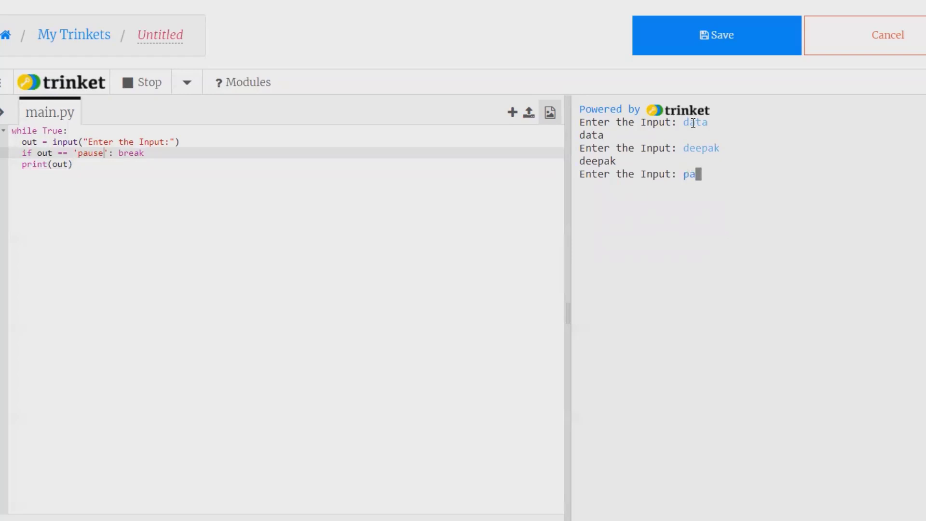